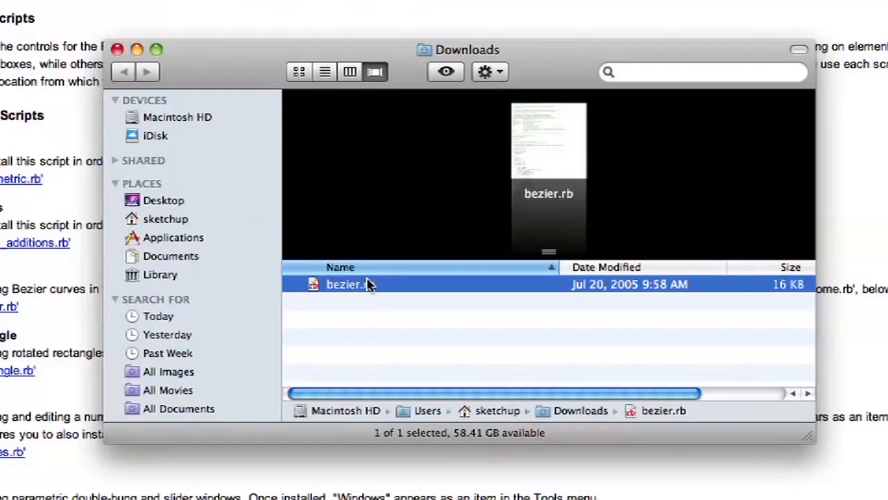
# Preview the code inside bezier.rb and scroll through it.
pyautogui.doubleClick(344, 284)
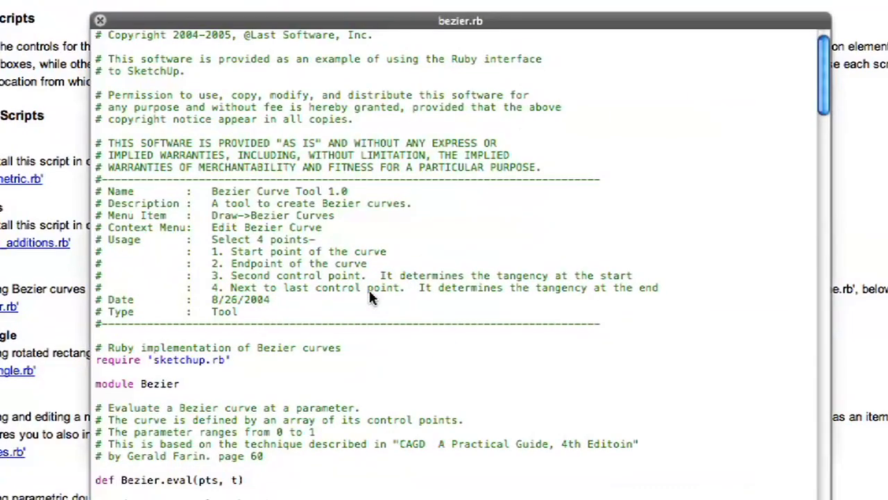
pyautogui.scroll(-3)
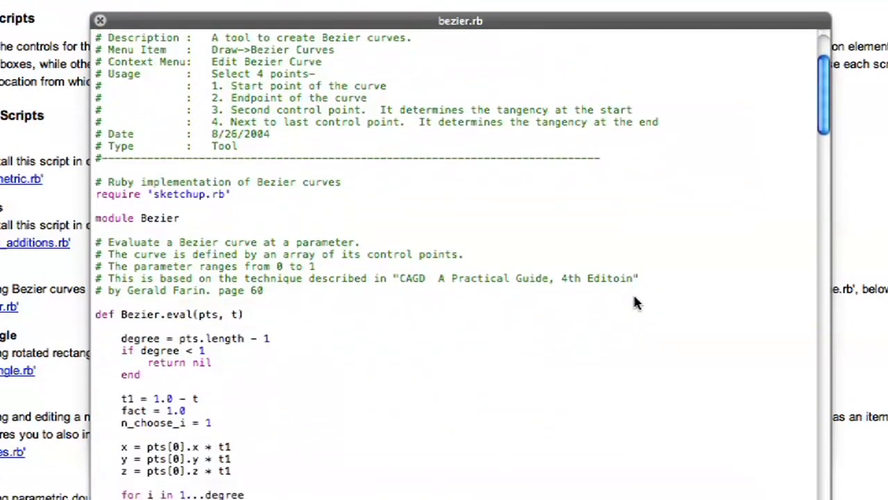
pyautogui.scroll(-3)
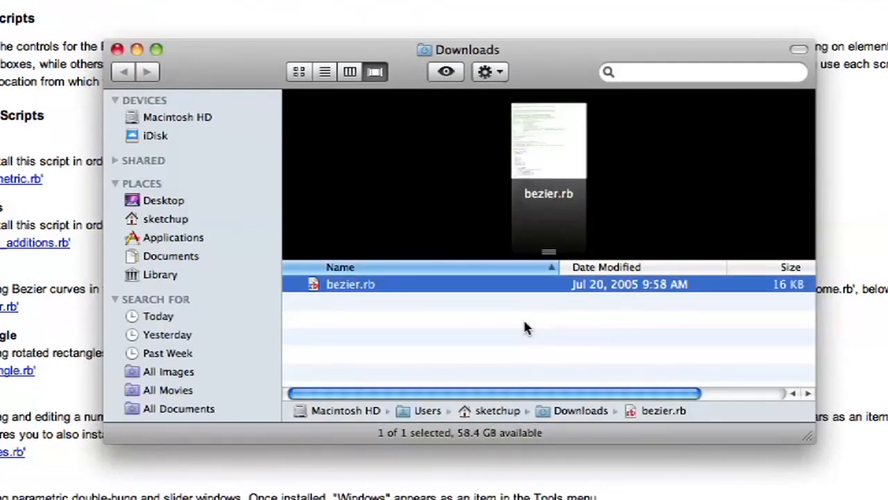
# Bring the SketchUp help page forward and scroll up to the Installing Ruby Scripts section.
pyautogui.click(525, 327)
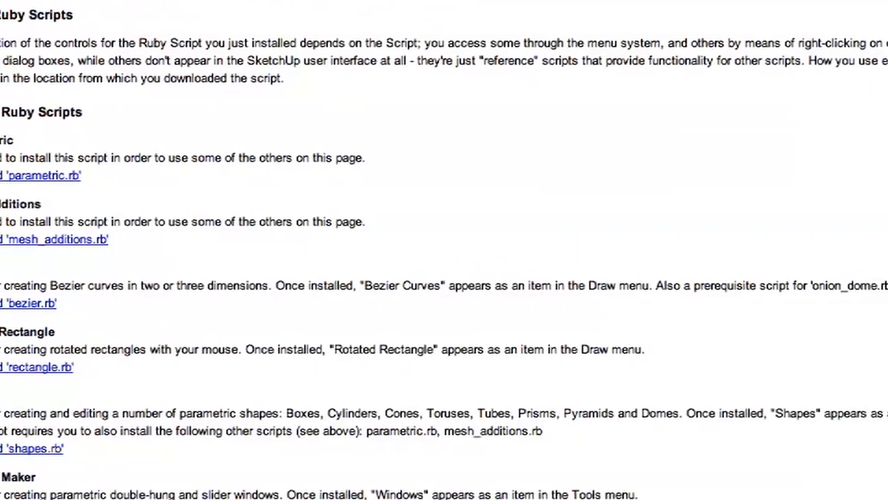
pyautogui.scroll(3)
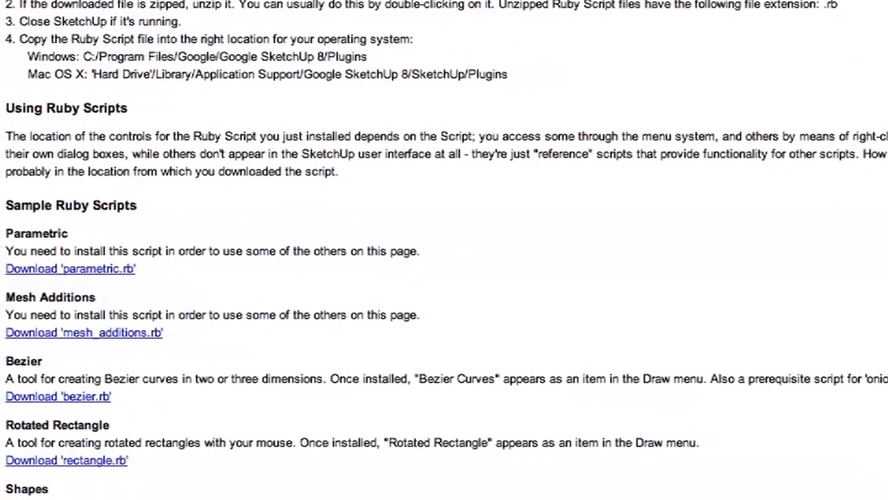
pyautogui.scroll(3)
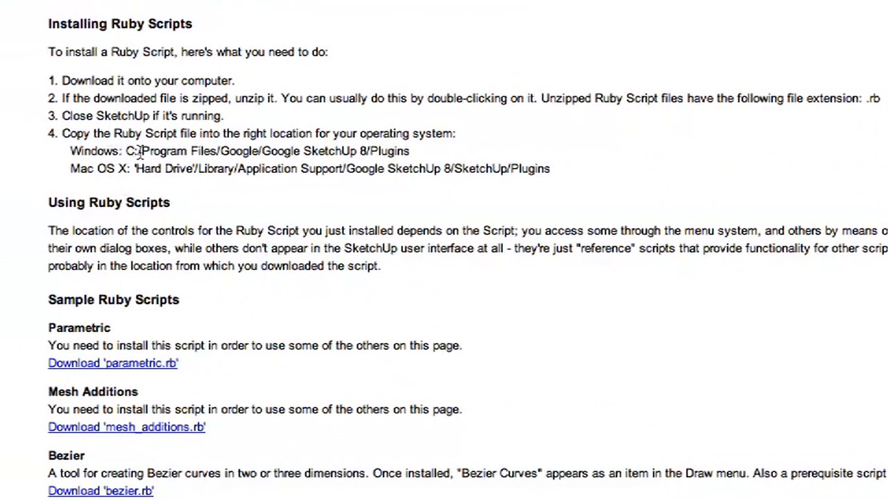
pyautogui.moveTo(229, 150)
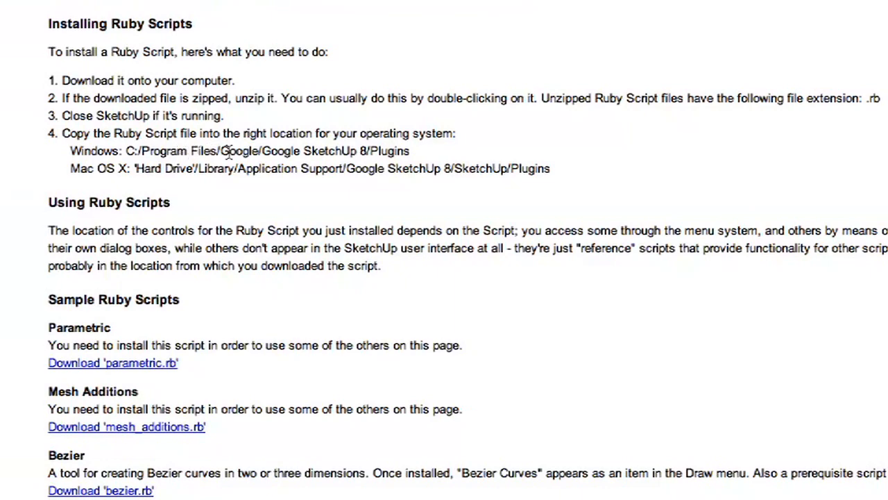
pyautogui.moveTo(349, 134)
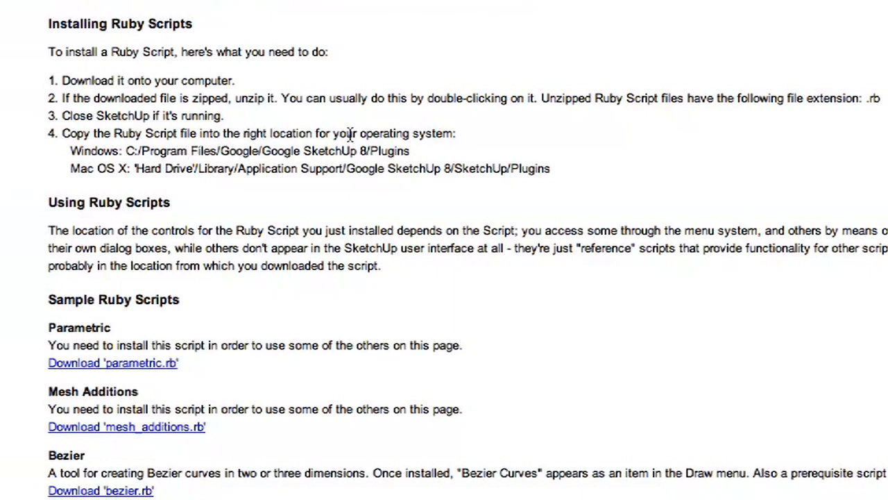